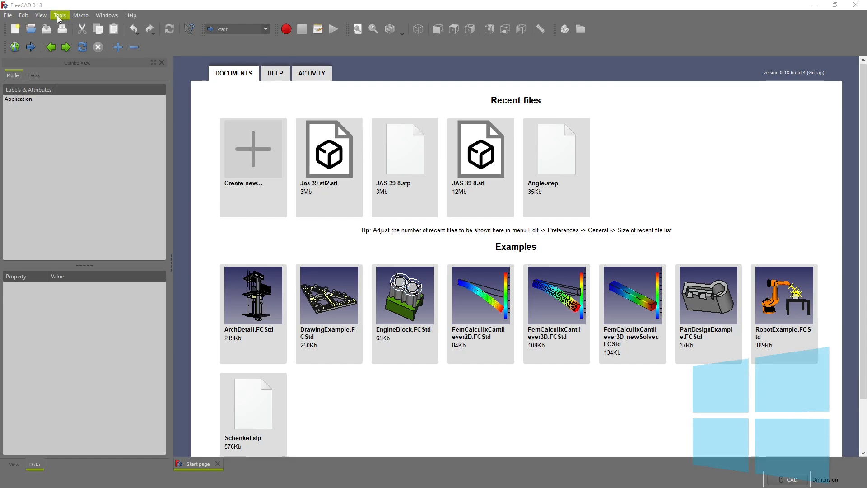
- Open the Addon manager from Tools and view the 3D_Printing_Tools workbench details
click(59, 15)
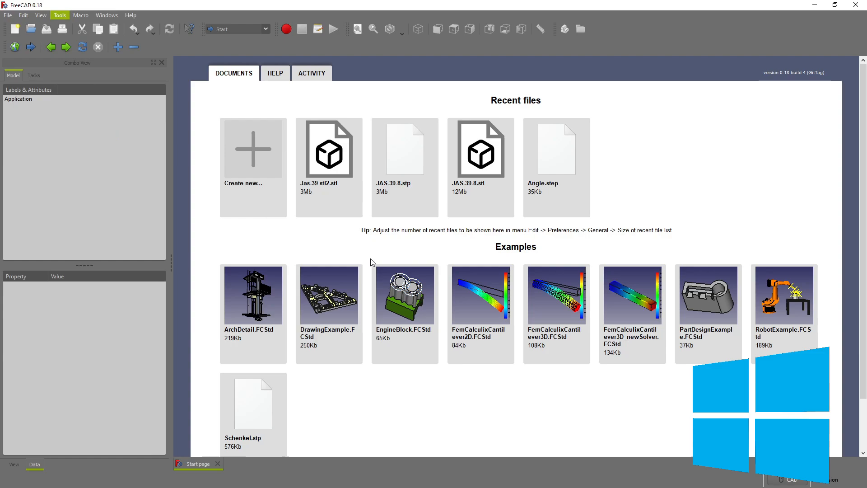
click(59, 15)
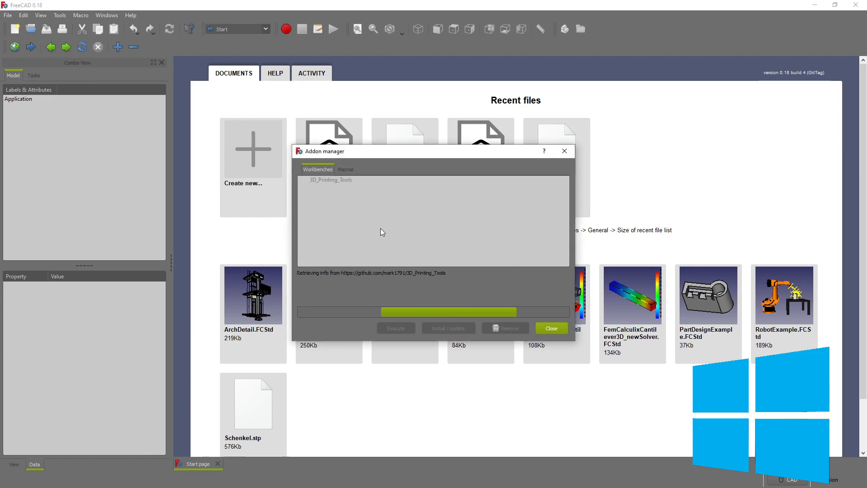
click(330, 180)
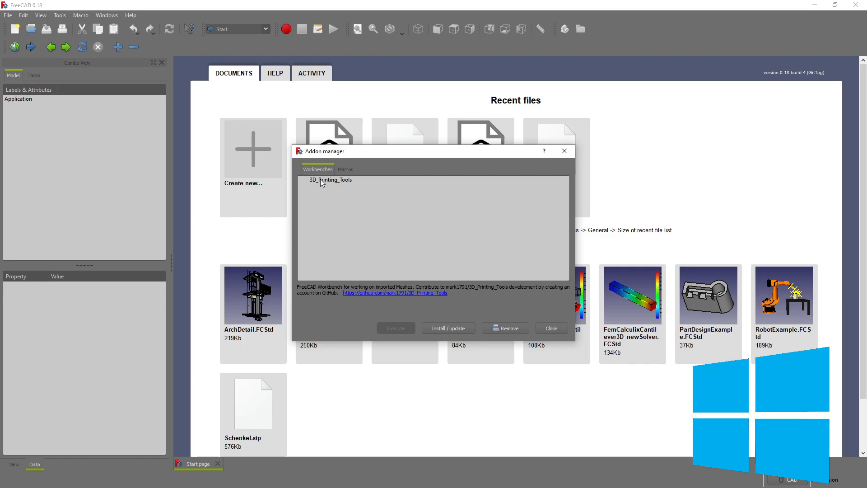
click(330, 180)
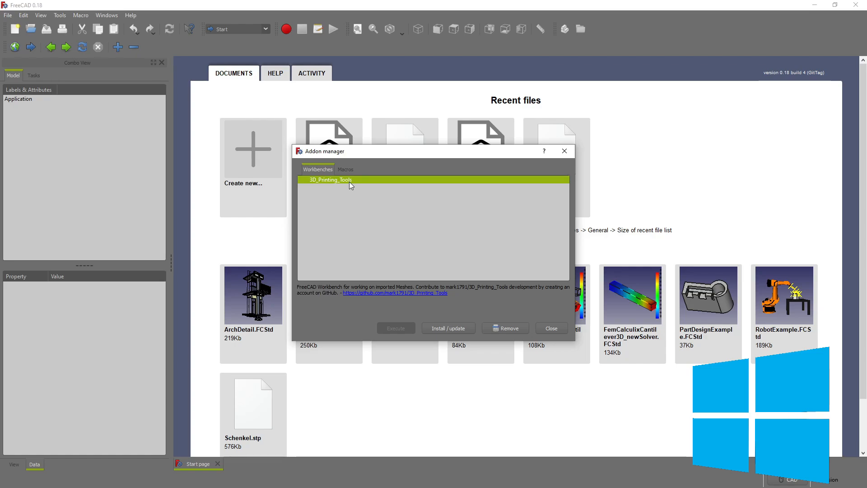
mouse_move(330, 183)
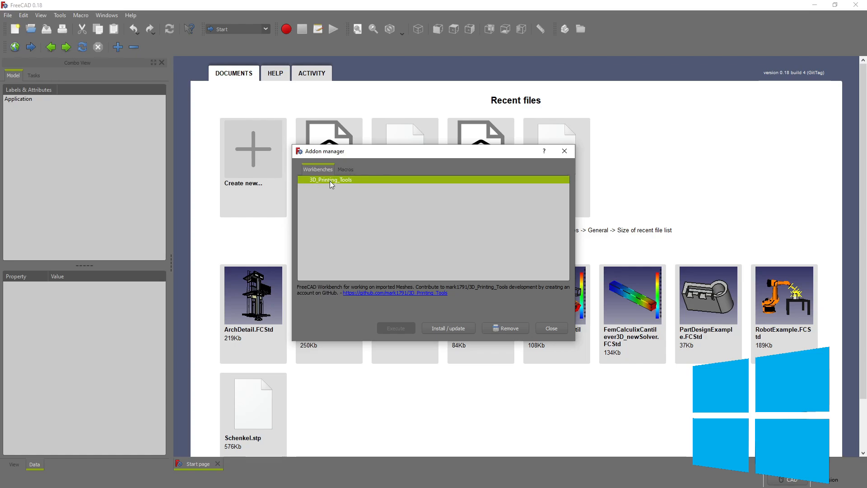
mouse_move(327, 188)
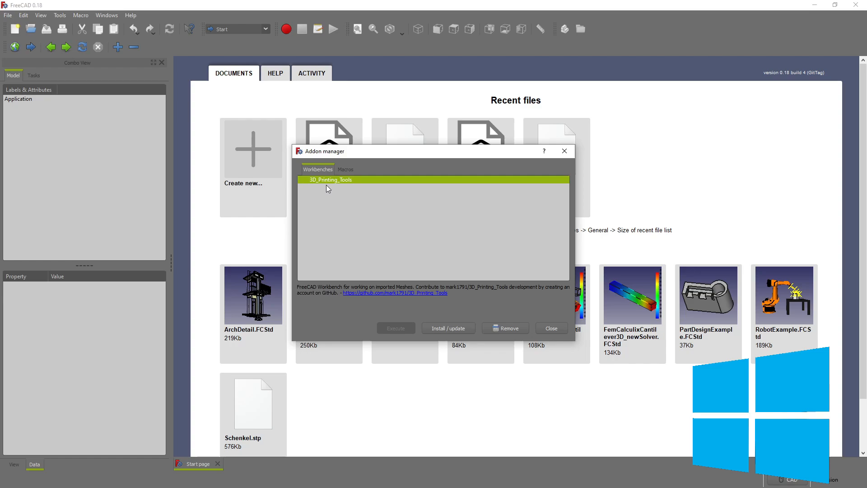
mouse_move(369, 234)
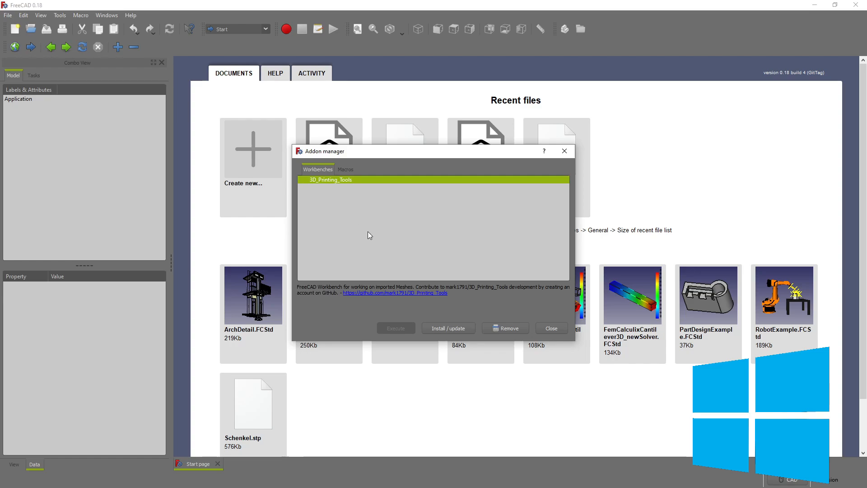
mouse_move(434, 310)
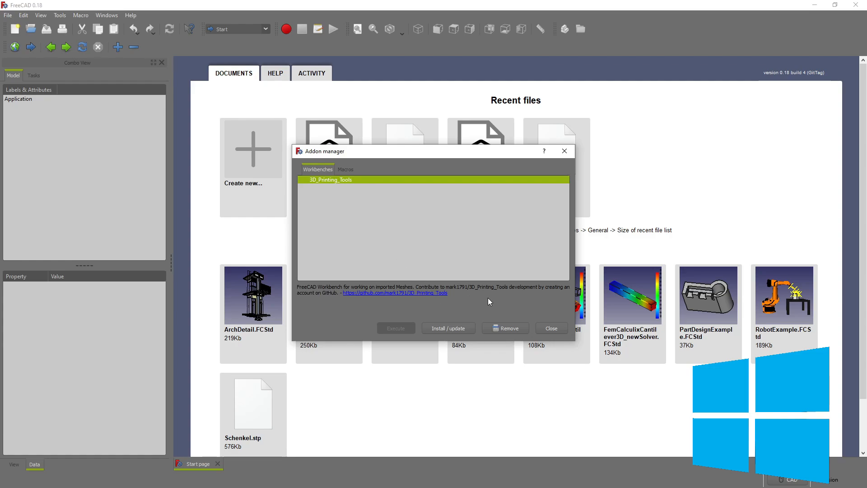
- Close the Addon manager without installing anything
click(550, 328)
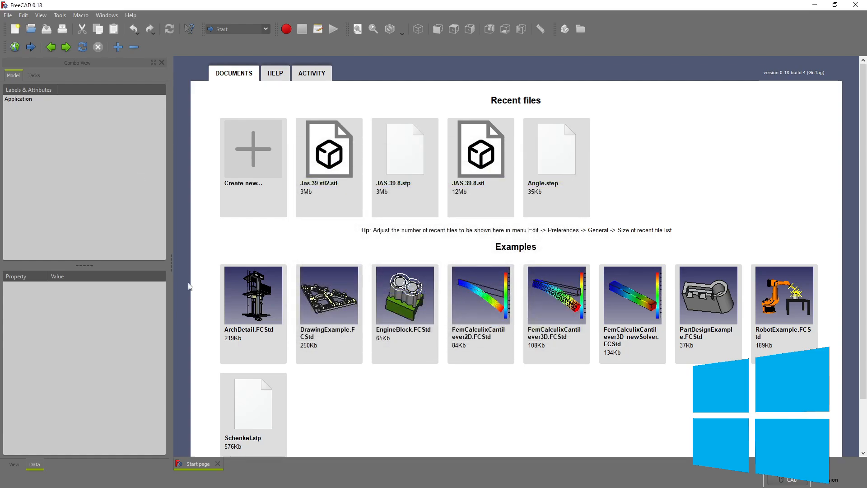
mouse_move(424, 293)
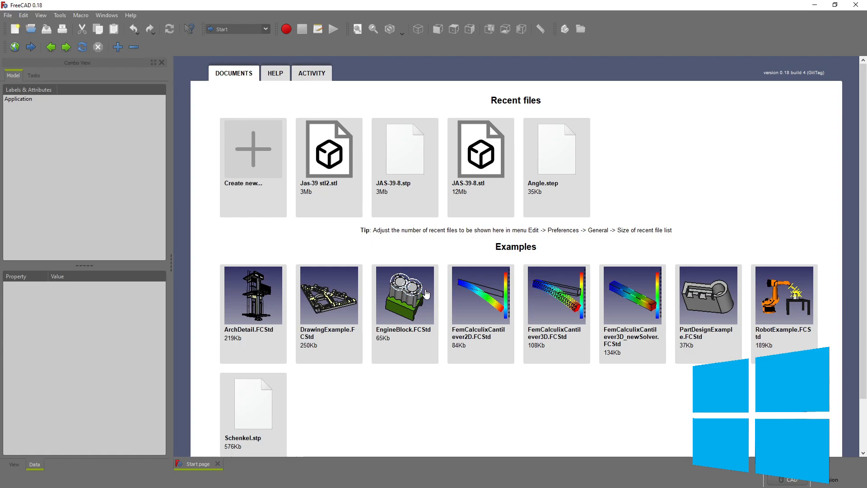
mouse_move(404, 293)
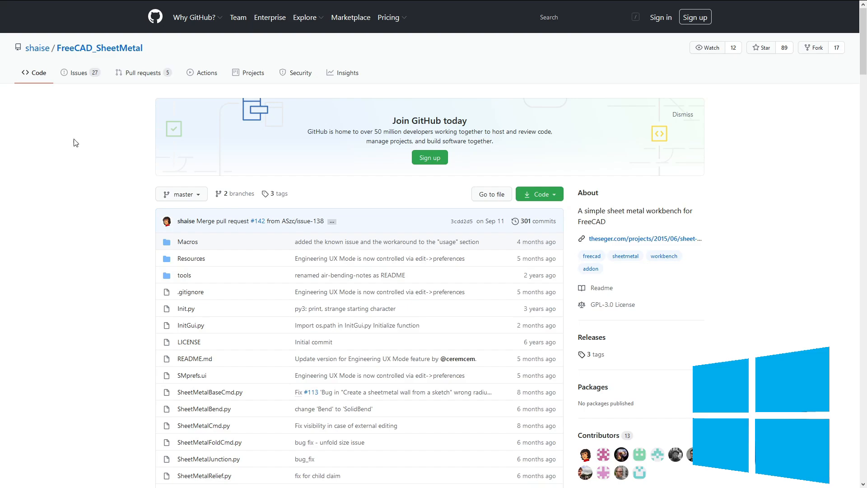
mouse_move(100, 131)
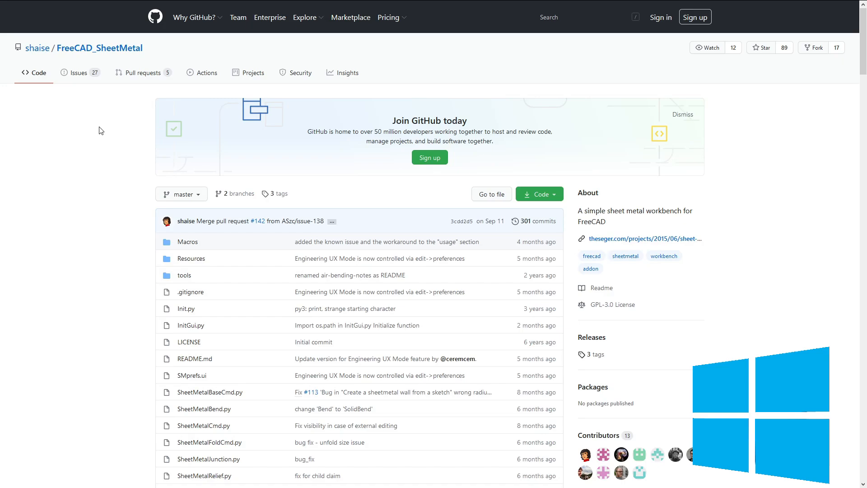
mouse_move(81, 173)
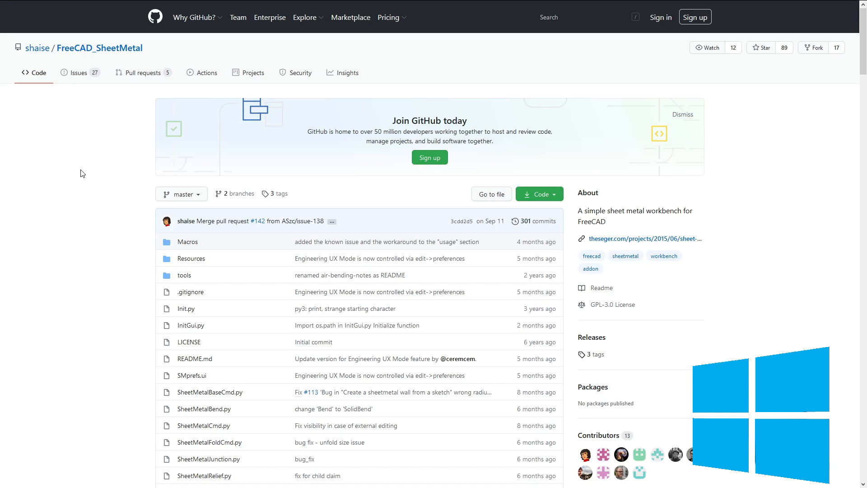
mouse_move(26, 47)
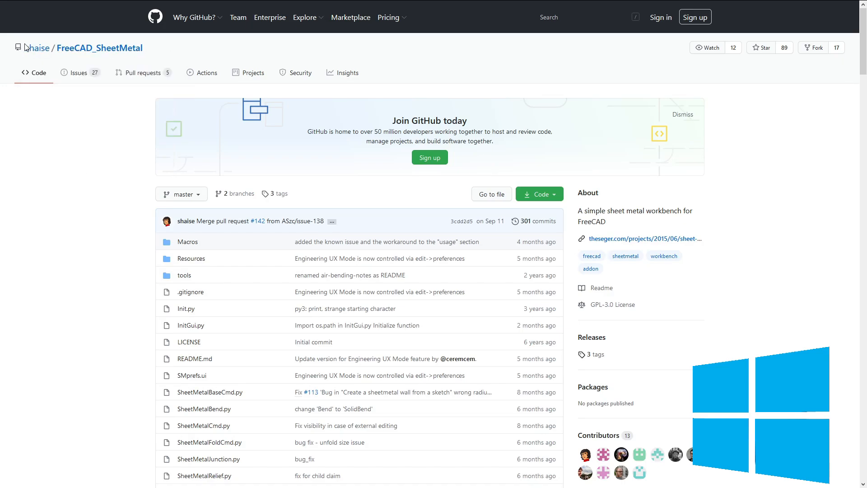
mouse_move(79, 239)
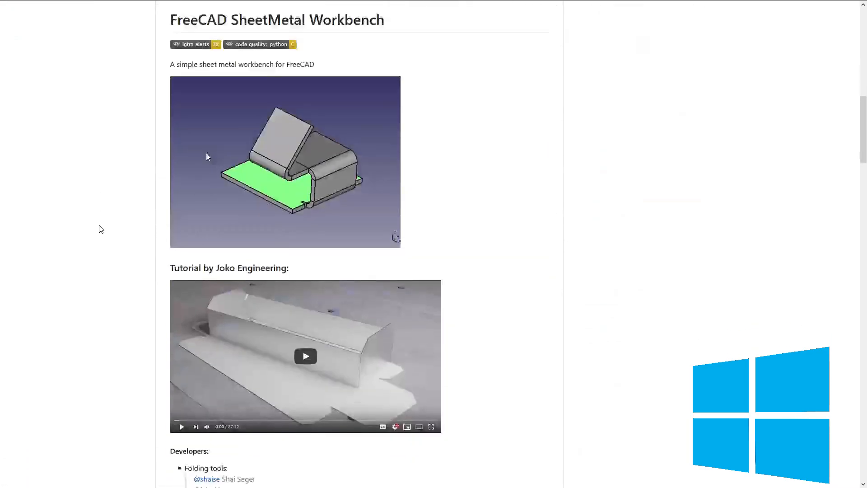
- Scroll through the FreeCAD_SheetMetal README on GitHub
scroll(down, 3)
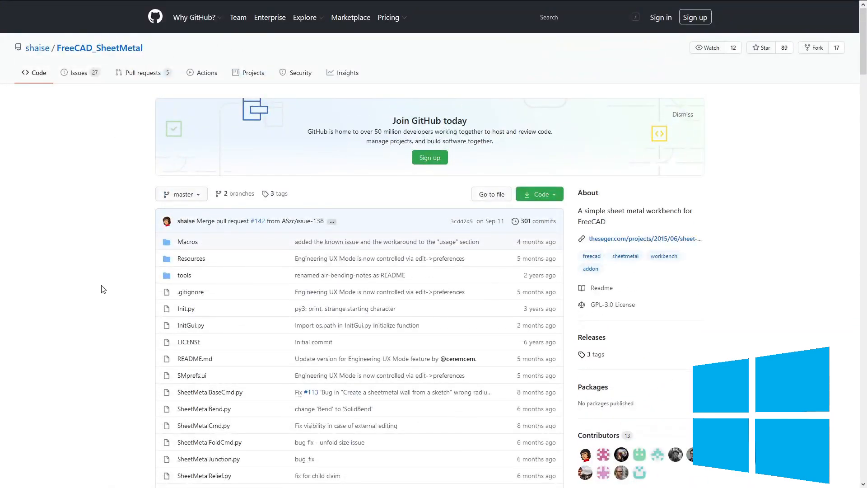
mouse_move(109, 288)
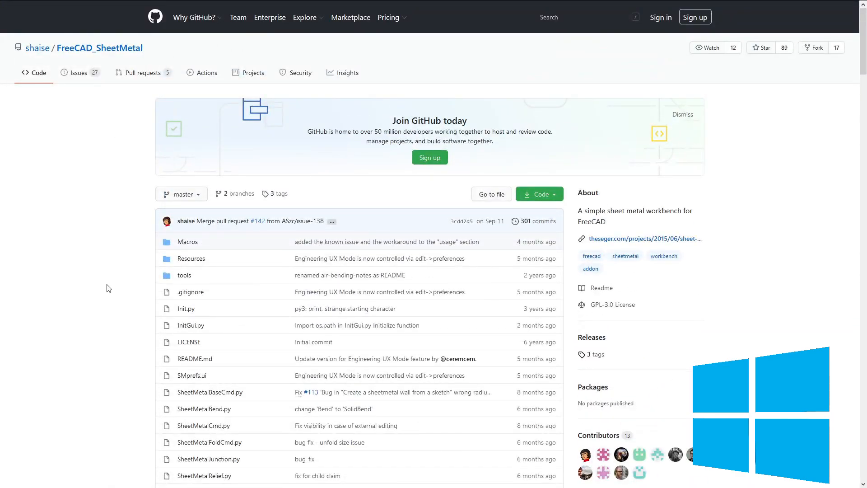
mouse_move(557, 194)
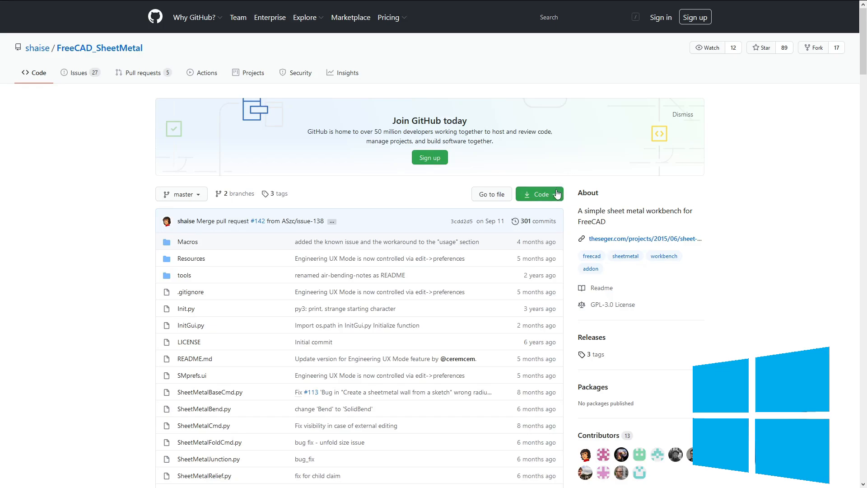
- Download FreeCAD_SheetMetal as FreeCAD_SheetMetal-master.zip and confirm saving it in Firefox
click(536, 194)
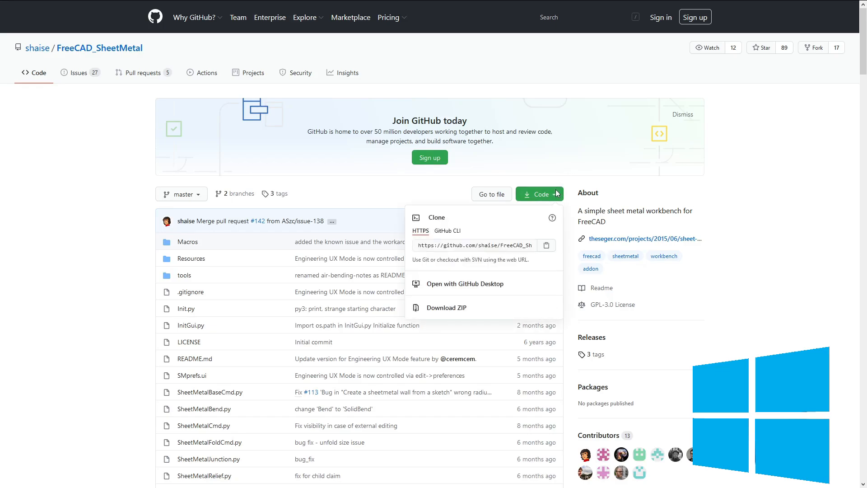
mouse_move(446, 308)
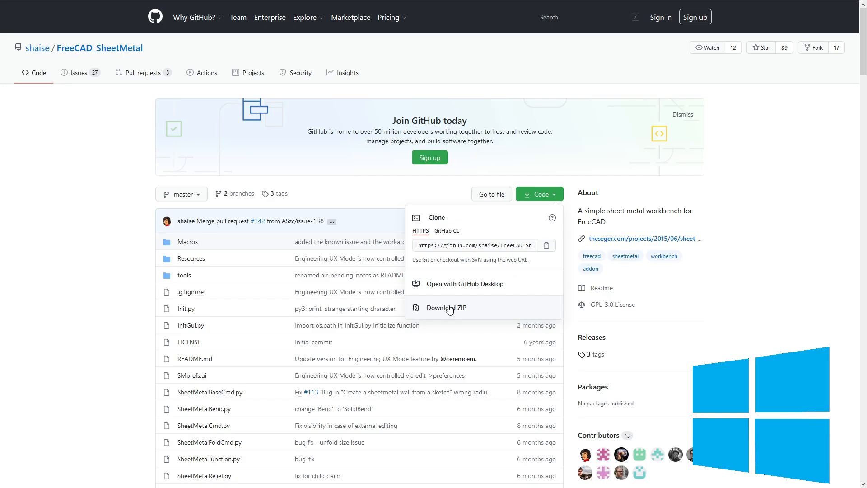
mouse_move(434, 316)
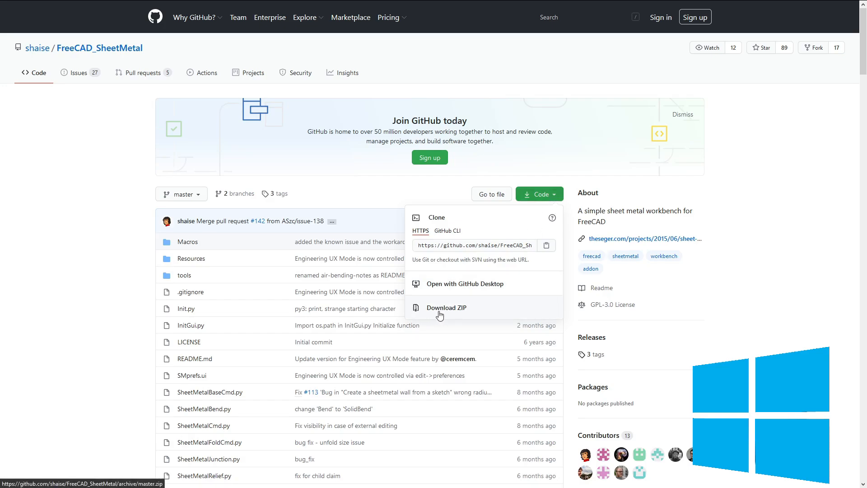
click(446, 307)
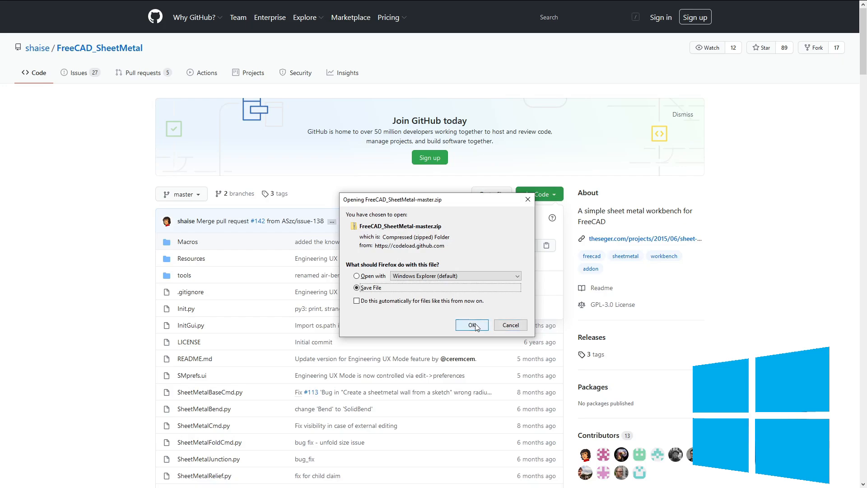
click(470, 325)
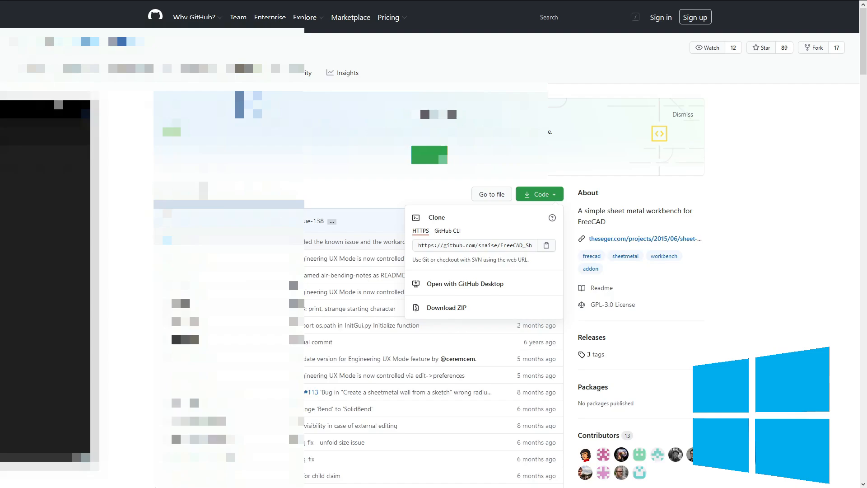
- Open the extracted FreeCAD_SheetMetal-master folder, then browse to Local Disk (C:)
click(446, 307)
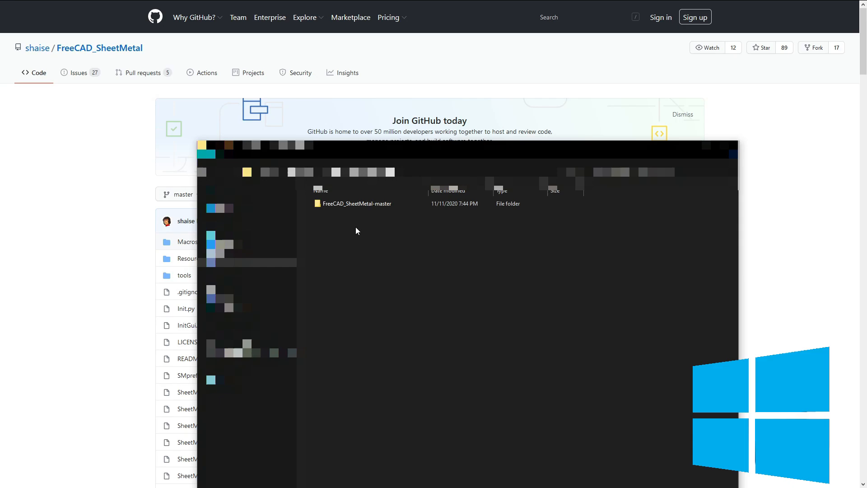
click(358, 204)
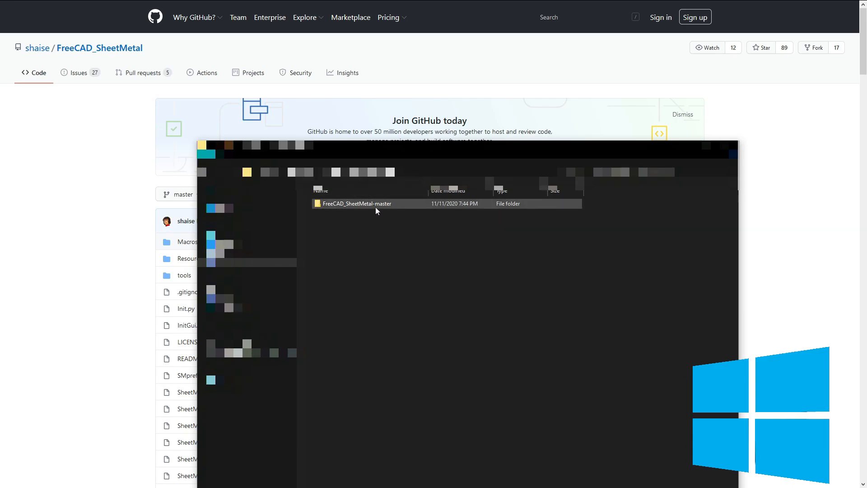
double_click(357, 203)
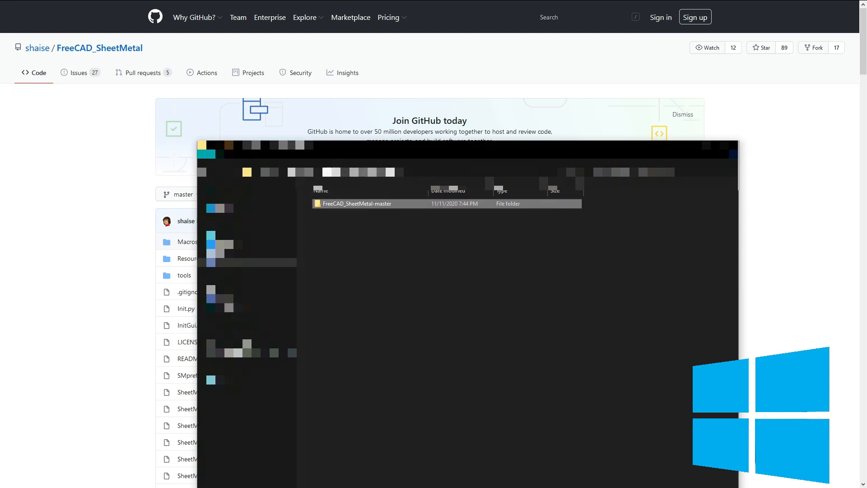
double_click(363, 204)
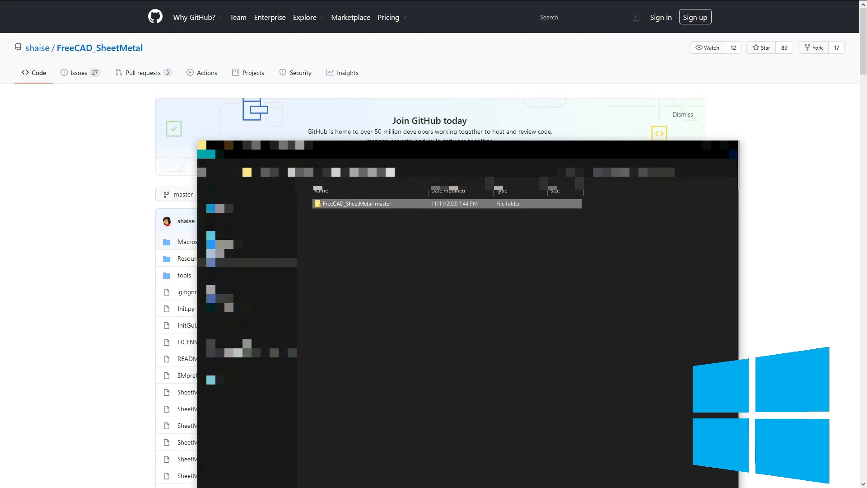
click(538, 194)
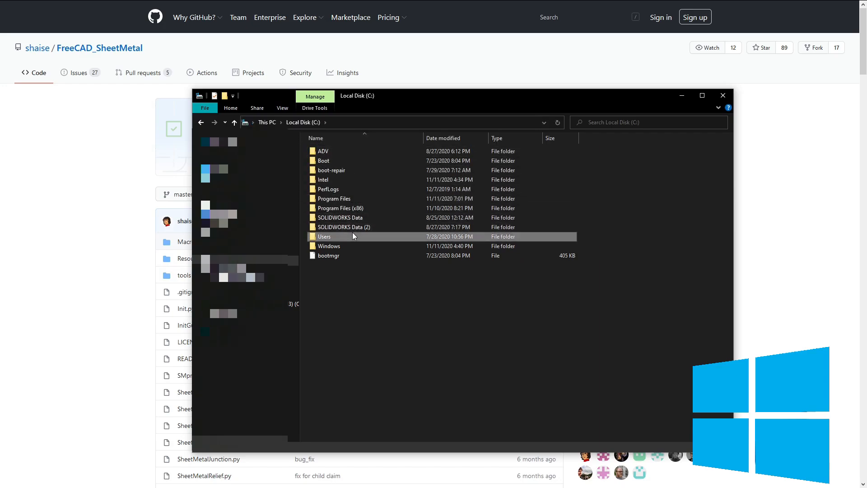
- Navigate through Users, AppData Roaming and FreeCAD into the Mod add-ons folder
double_click(324, 236)
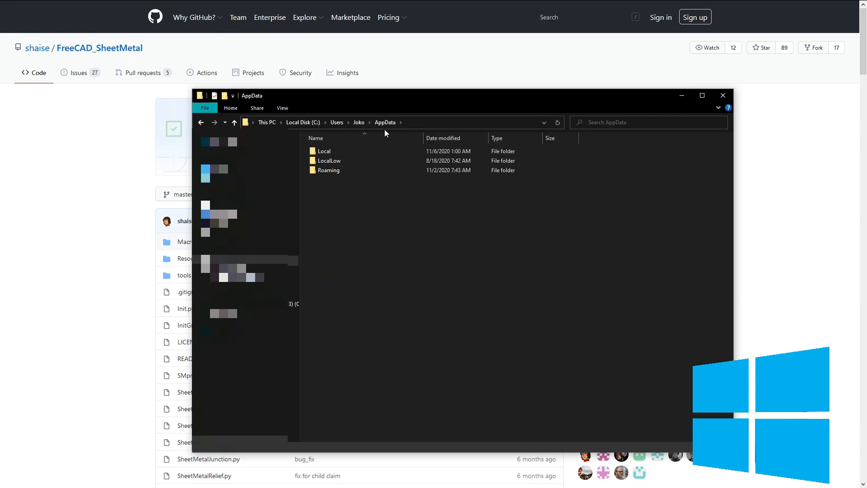
click(328, 170)
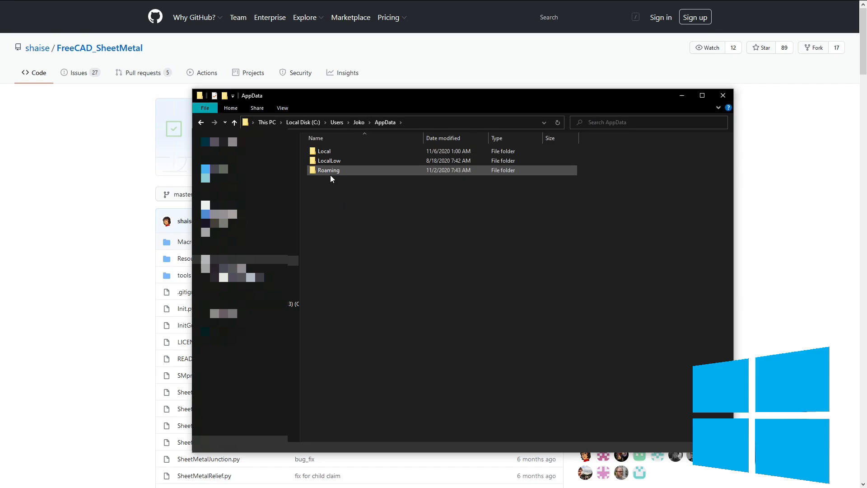
double_click(328, 170)
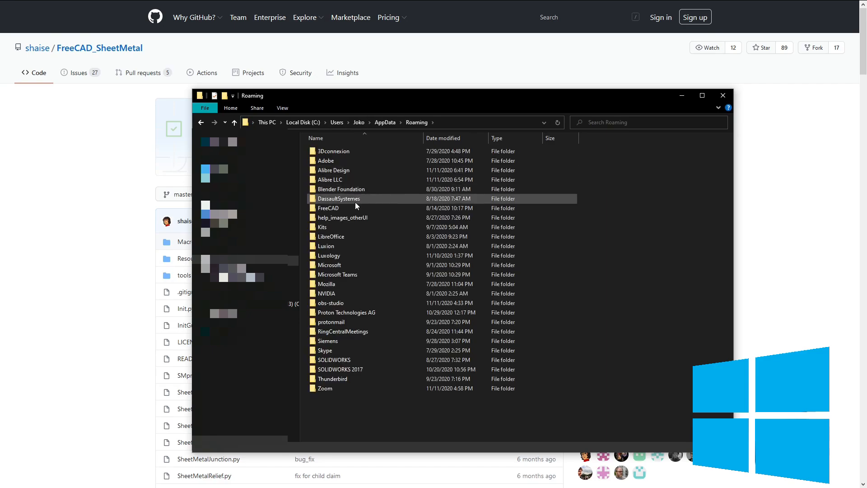
double_click(328, 208)
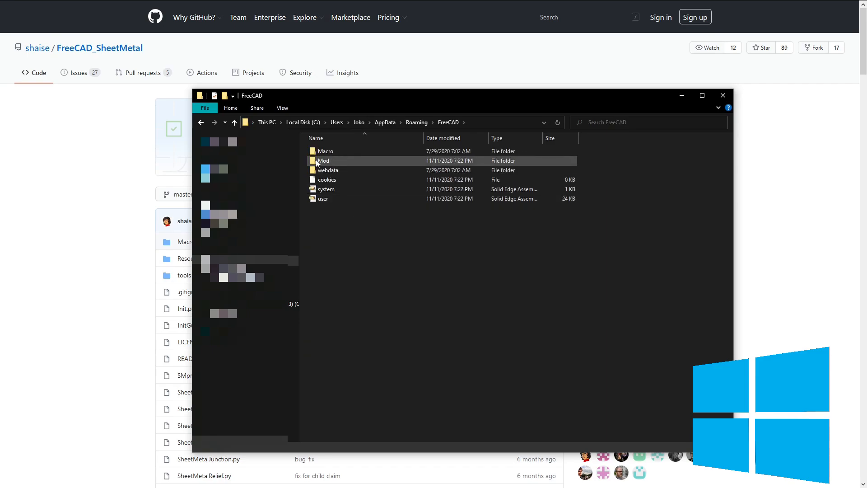
mouse_move(323, 160)
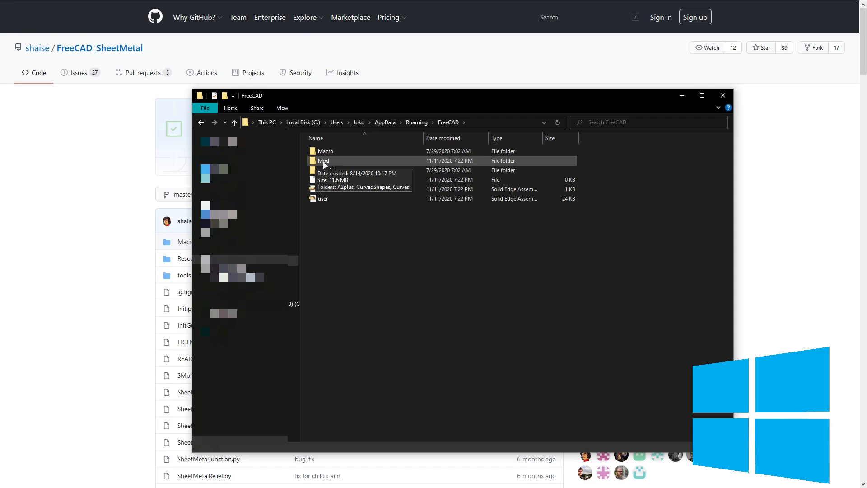
mouse_move(327, 170)
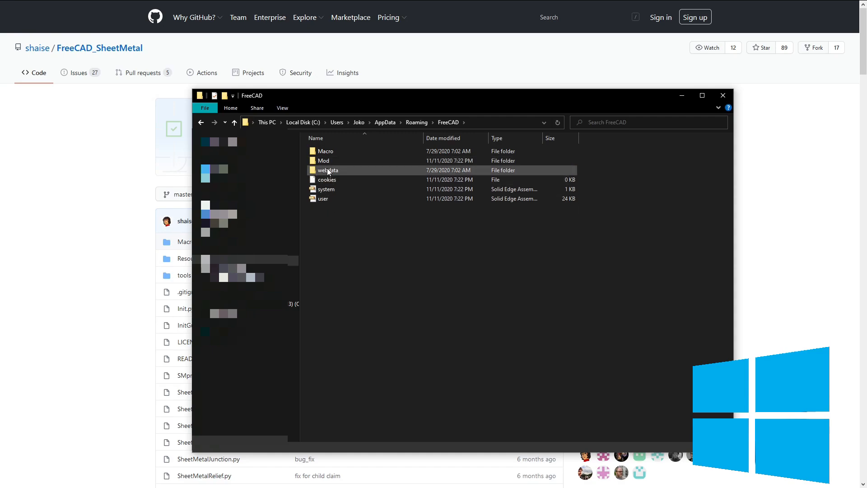
mouse_move(324, 160)
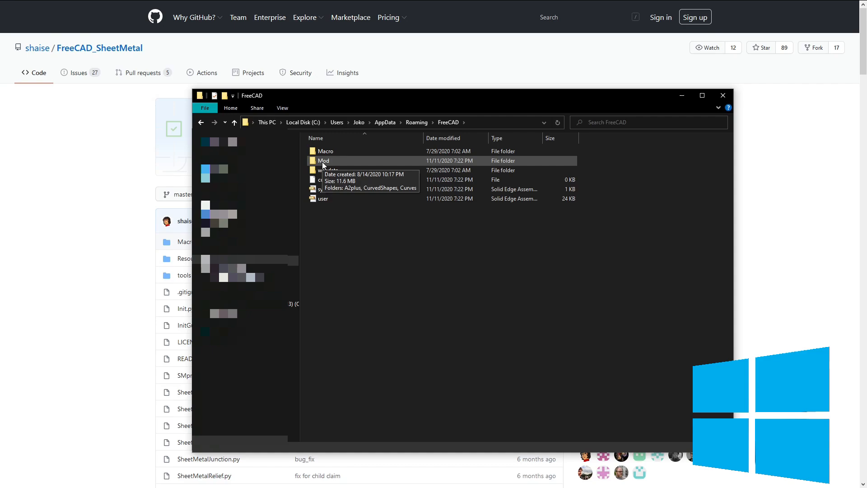
double_click(324, 161)
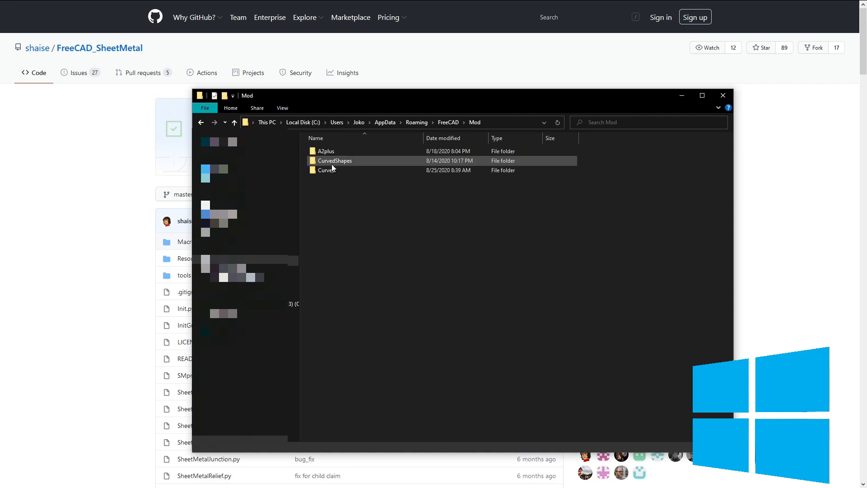
mouse_move(143, 271)
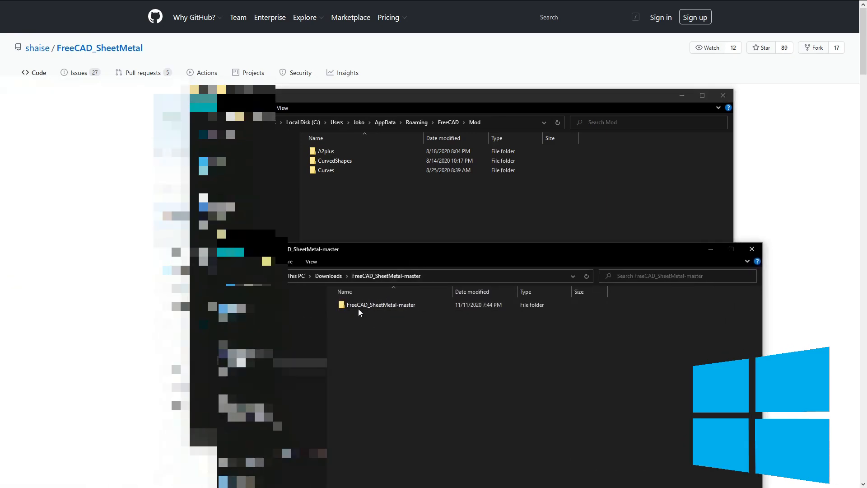
mouse_move(376, 305)
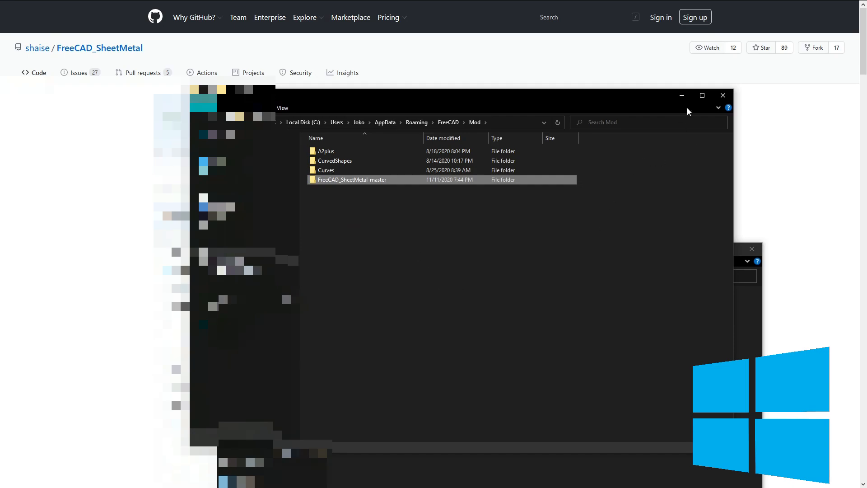
- Minimize the Mod folder window now holding FreeCAD_SheetMetal-master
click(722, 95)
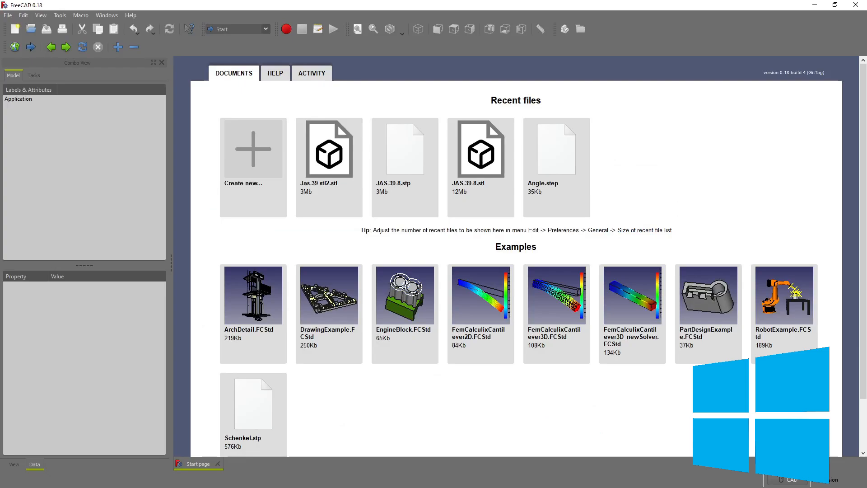
- Open FreeCAD's workbench dropdown and find Sheet Metal V0.2.43 listed
click(266, 29)
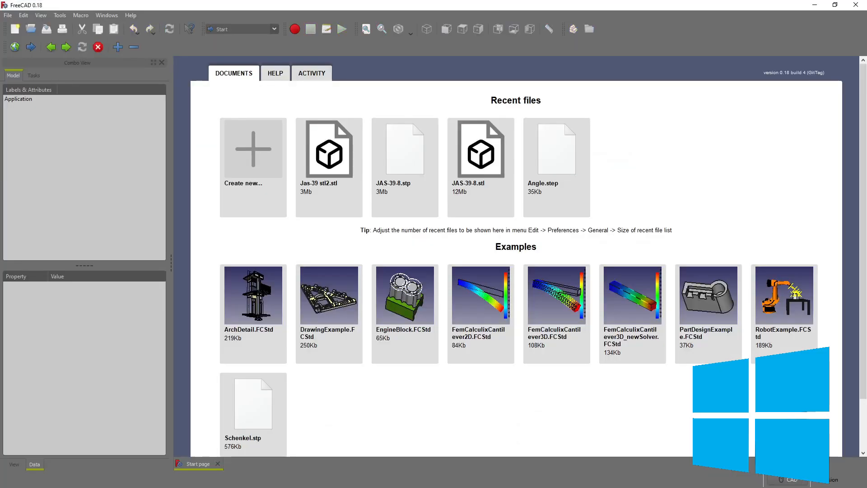
click(274, 29)
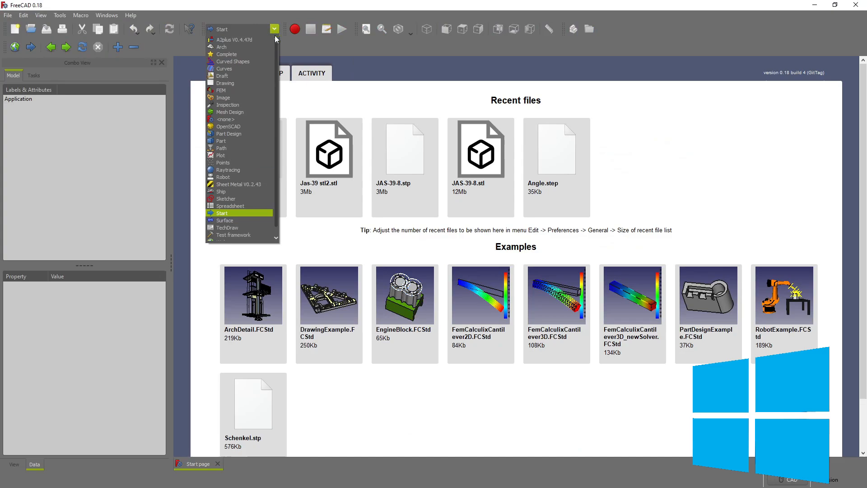
mouse_move(251, 184)
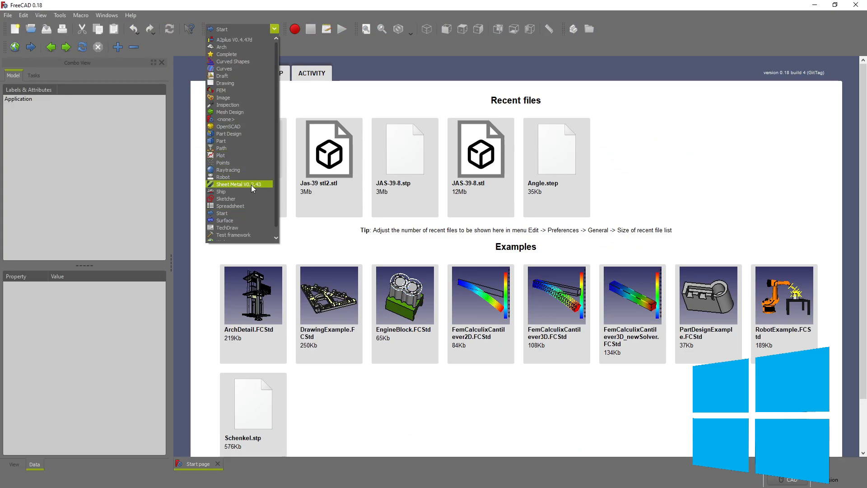
mouse_move(245, 187)
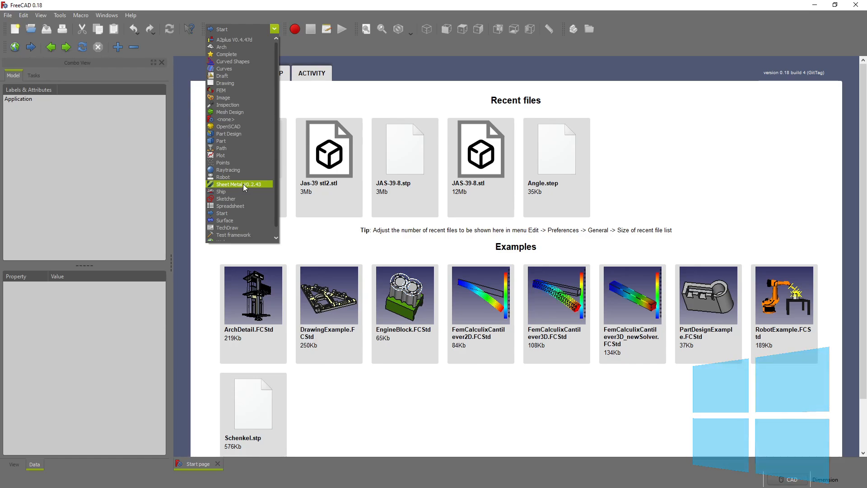
mouse_move(229, 206)
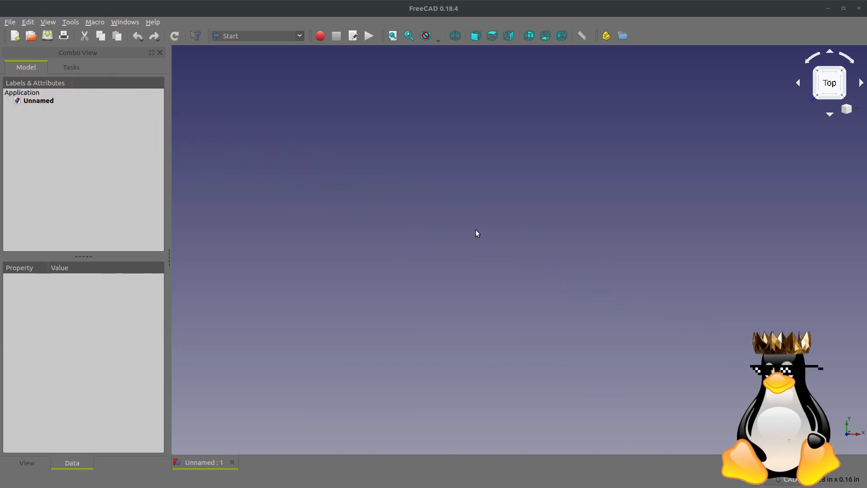
mouse_move(477, 233)
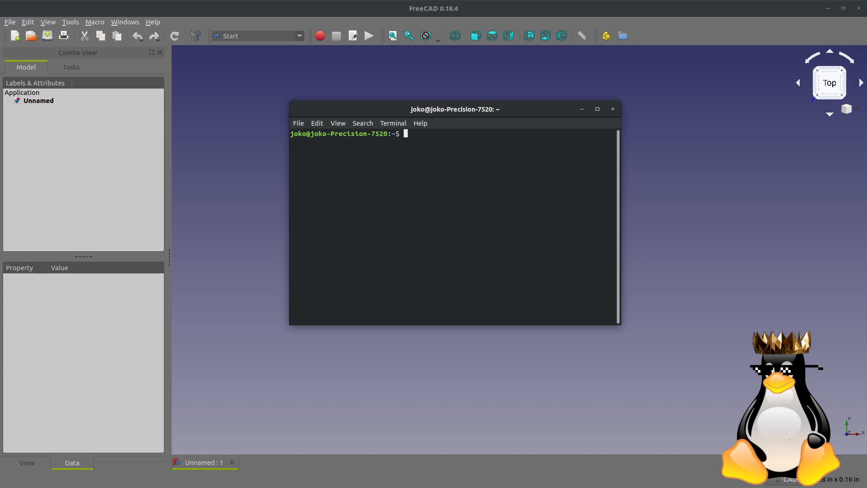
- Run sudo apt-get install git python-numpy python-pyside and enter the password
text(sudo apt-get install git python-numpy python-pyside)
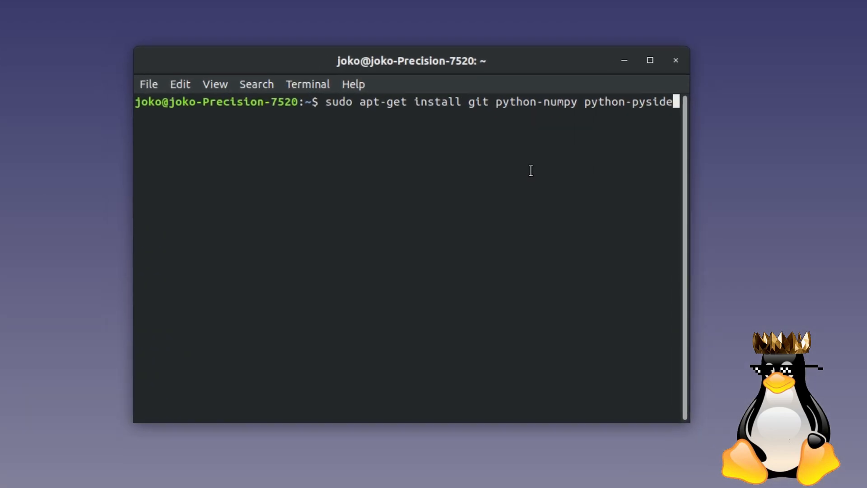
key(Return)
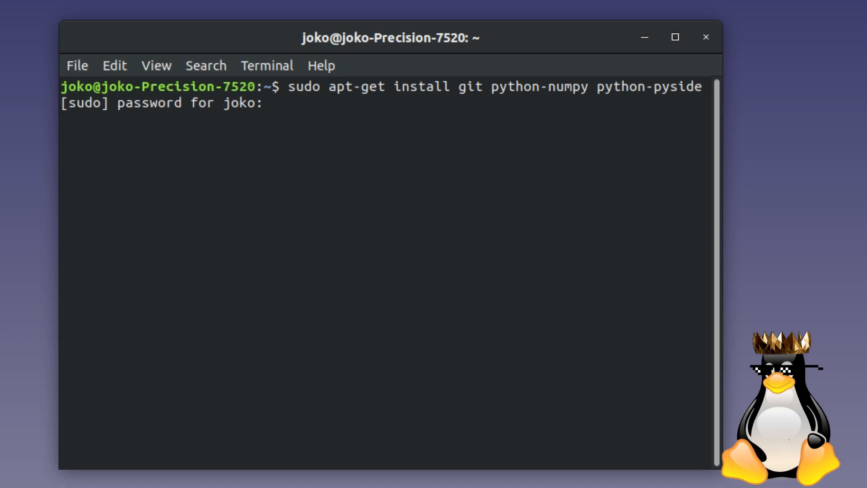
key(Return)
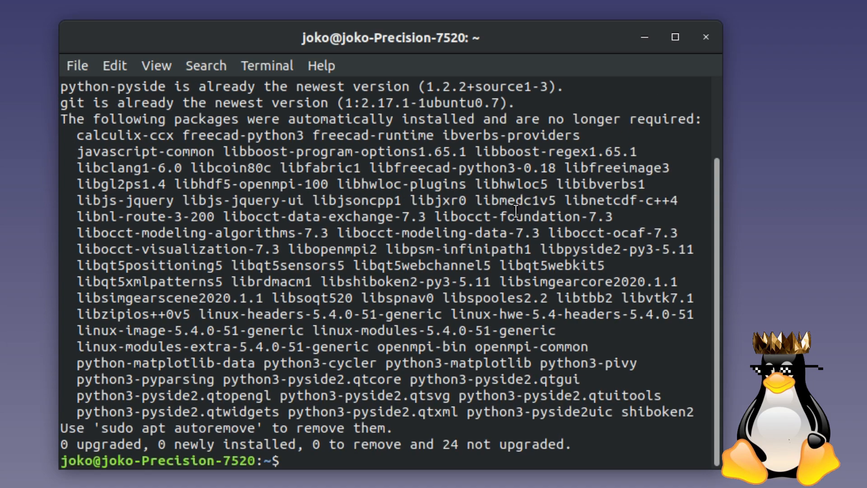
mouse_move(282, 224)
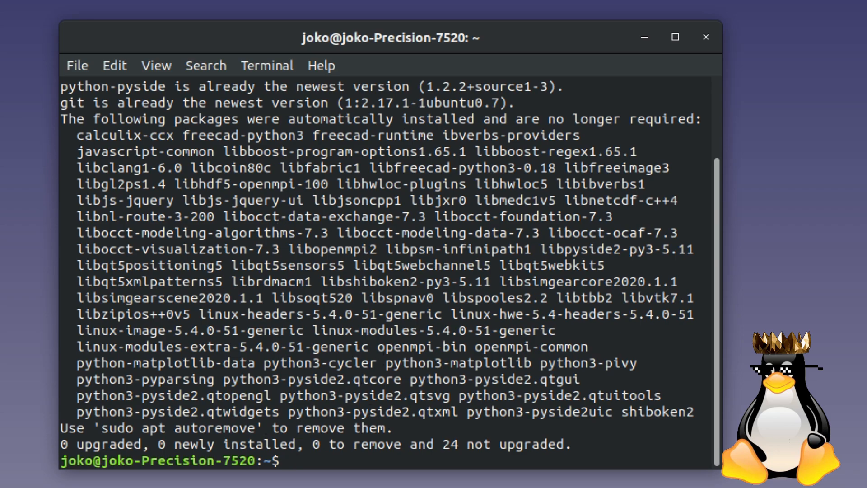
mouse_move(433, 263)
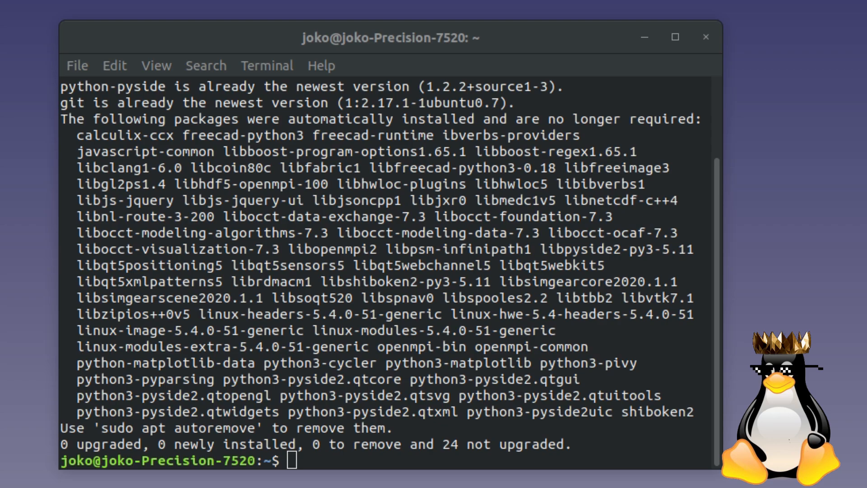
mouse_move(354, 383)
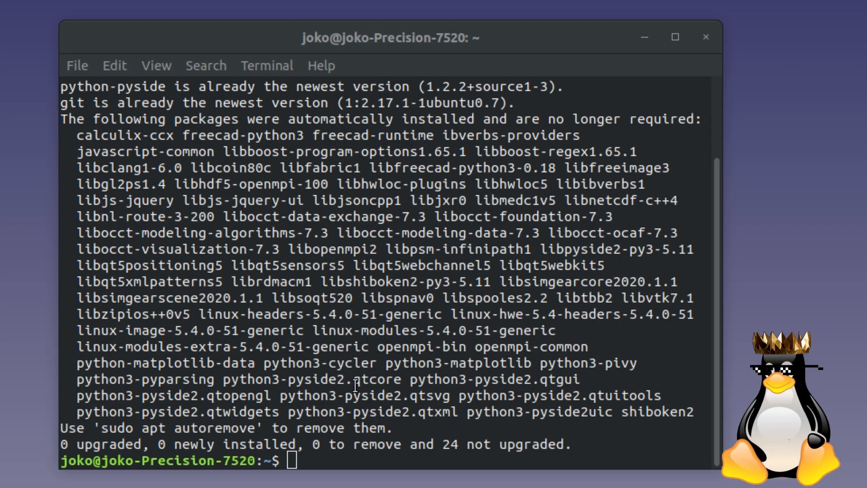
- Discard the half-typed mkdir command and cd into ~/.FreeCAD/Mod
text(mkdir ~/.FreeCAD/Mod)
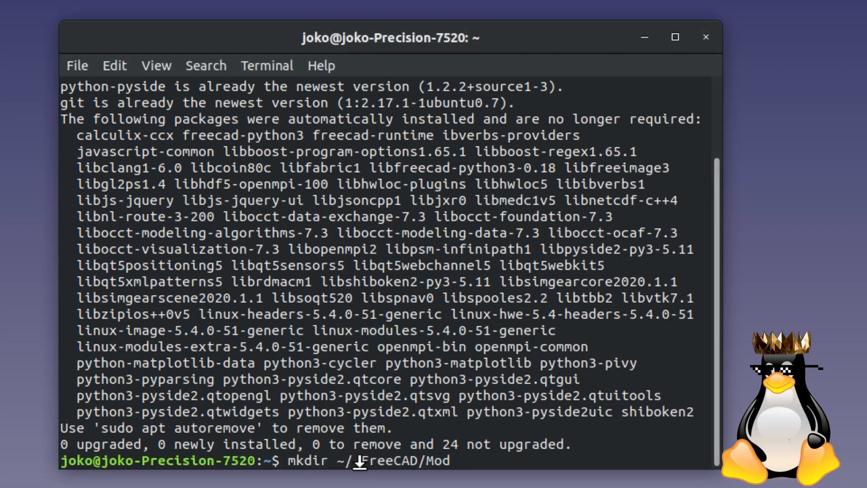
text(.)
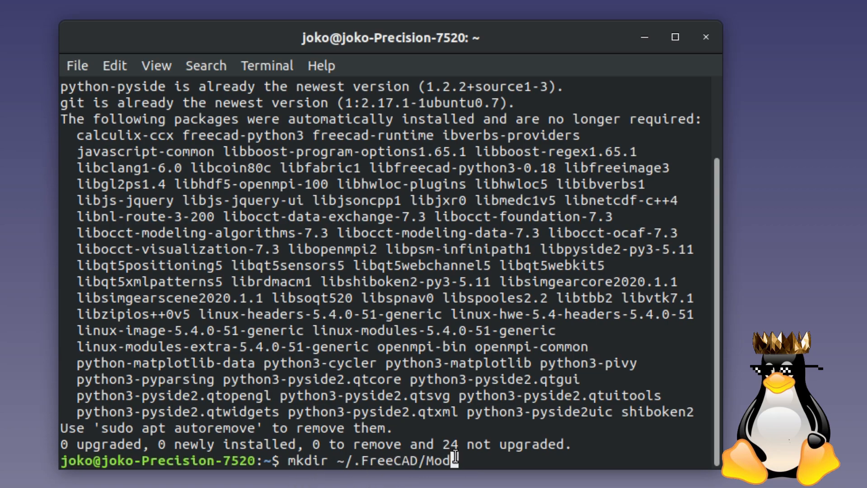
key(Backspace)
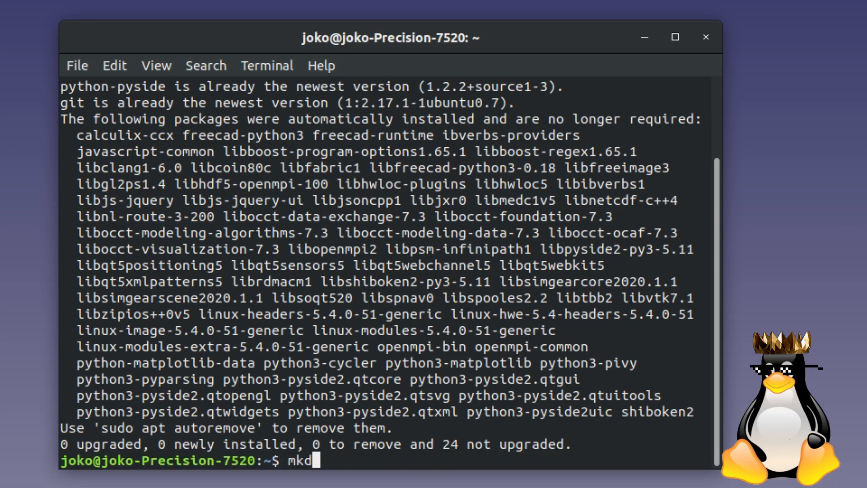
key(BackSpace)
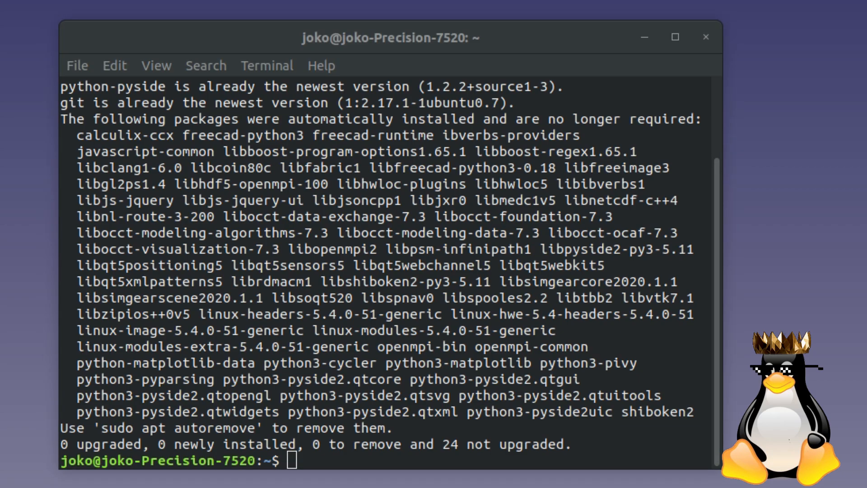
mouse_move(422, 396)
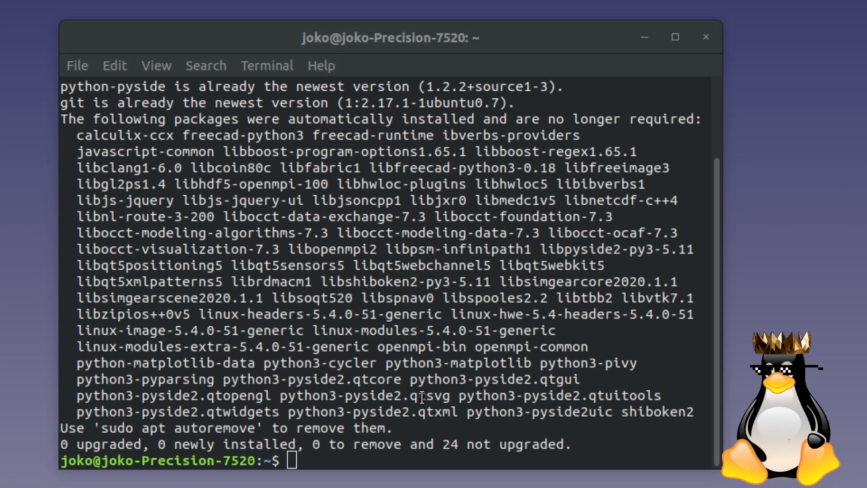
text(cd ~/.FreeCAD/Mod)
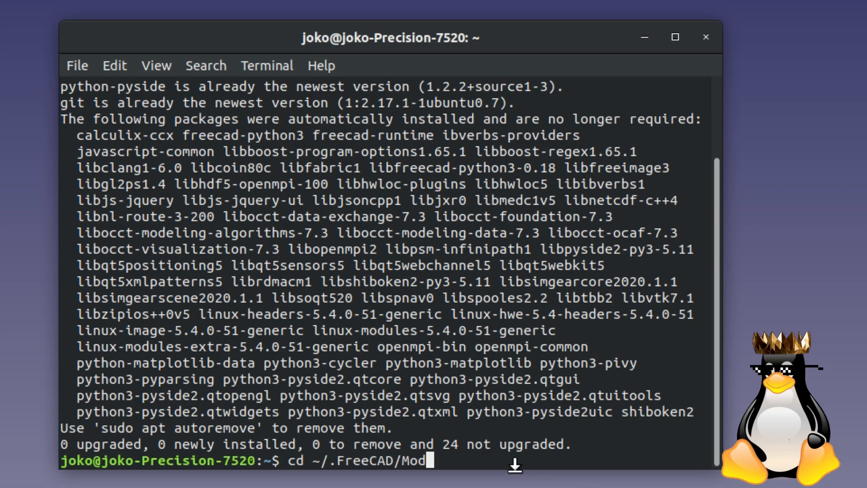
key(Return)
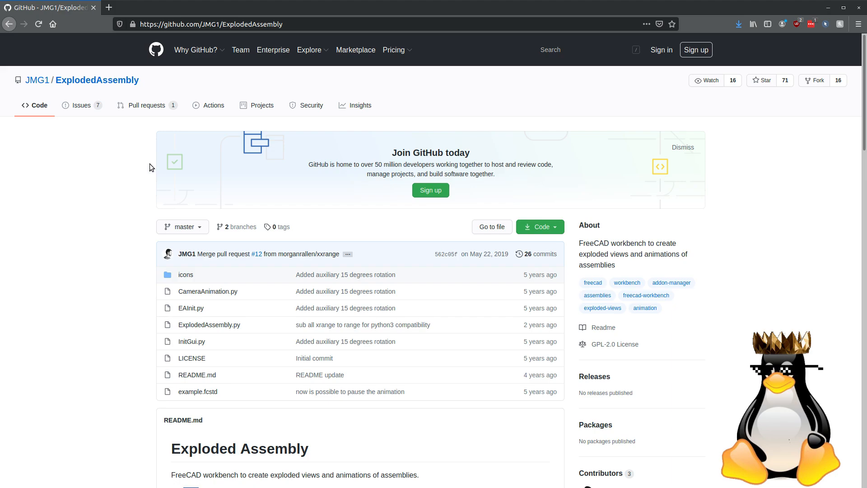
- Select the ExplodedAssembly repository URL in the browser address bar
scroll(down, 3)
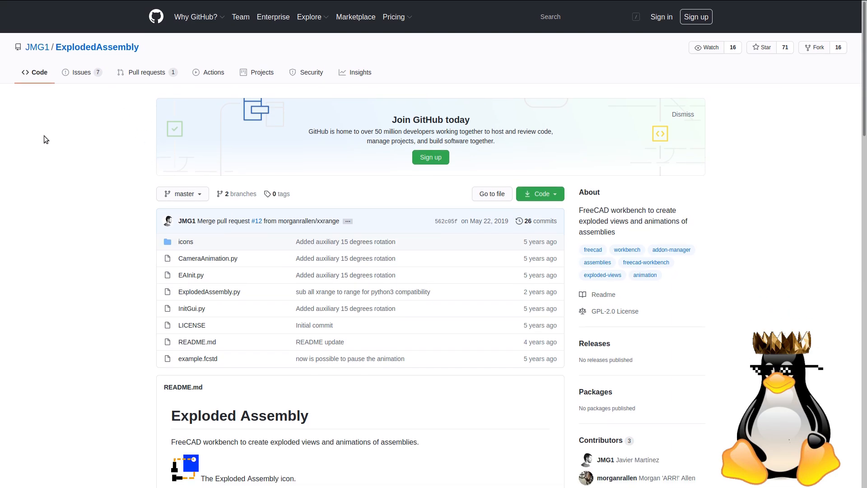
mouse_move(178, 77)
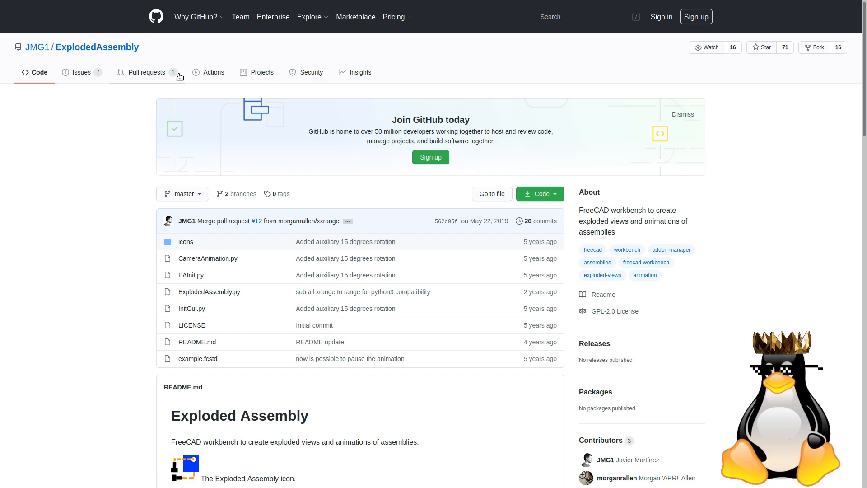
click(210, 24)
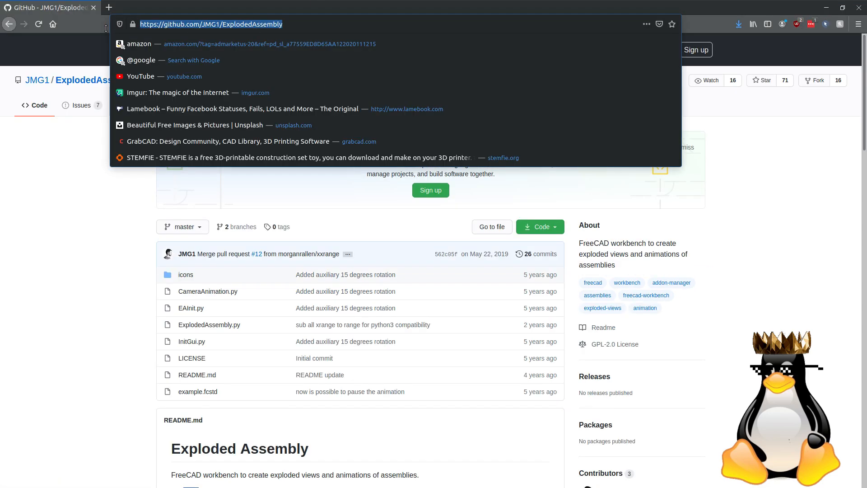
mouse_move(103, 262)
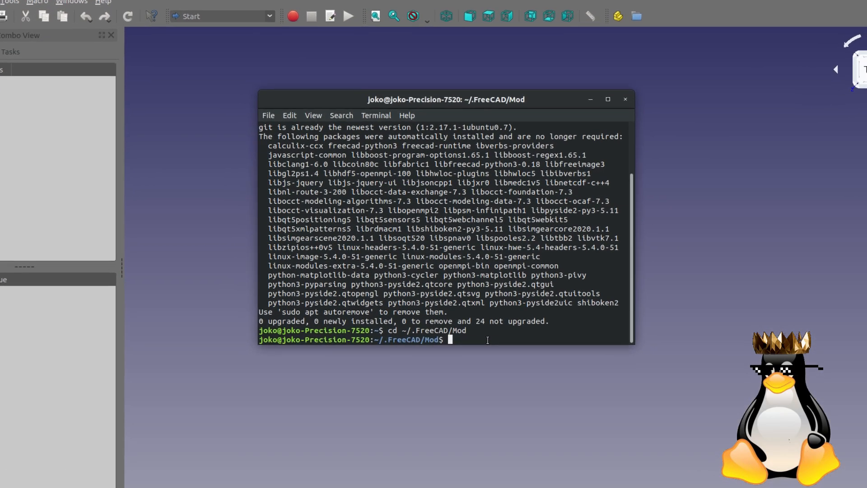
click(607, 99)
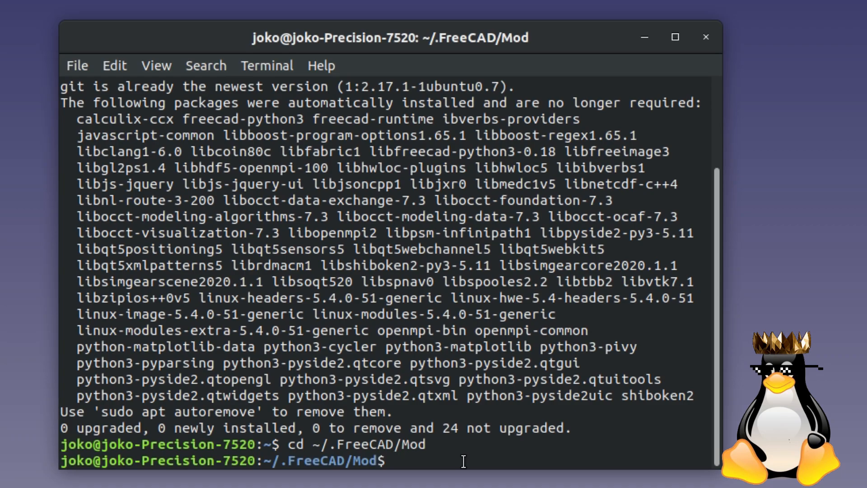
text(git clone)
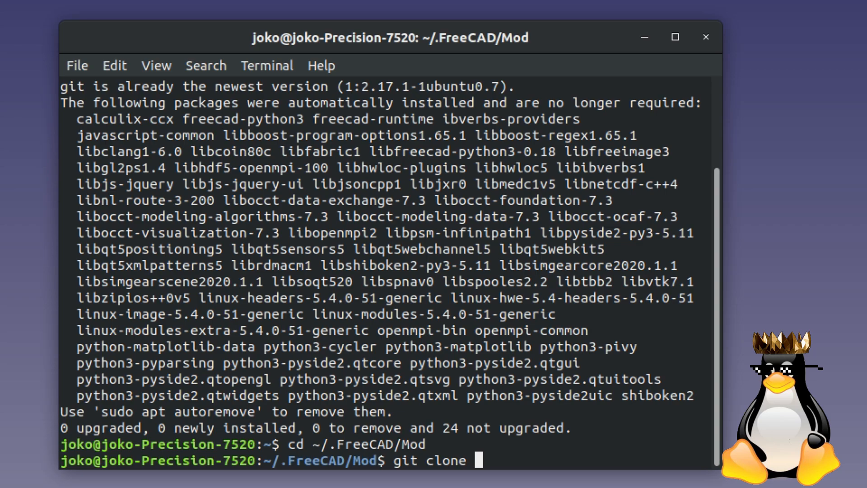
text(https://github.com/JMG1/ExplodedAssembly)
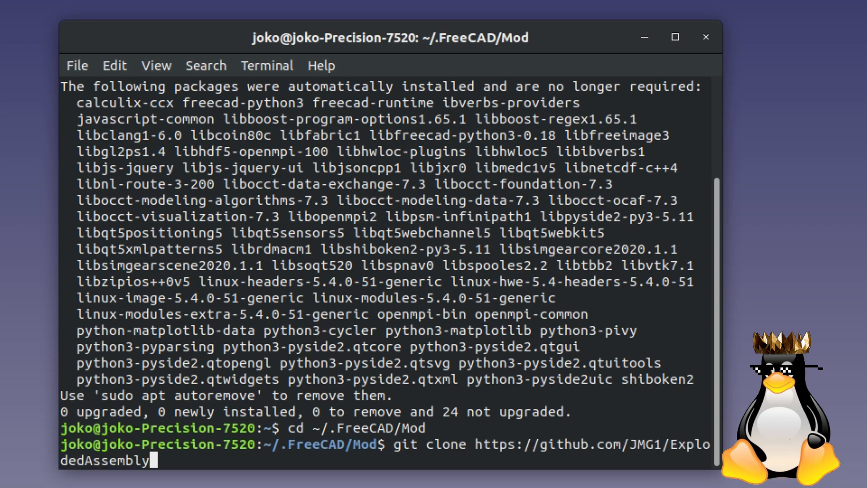
mouse_move(464, 393)
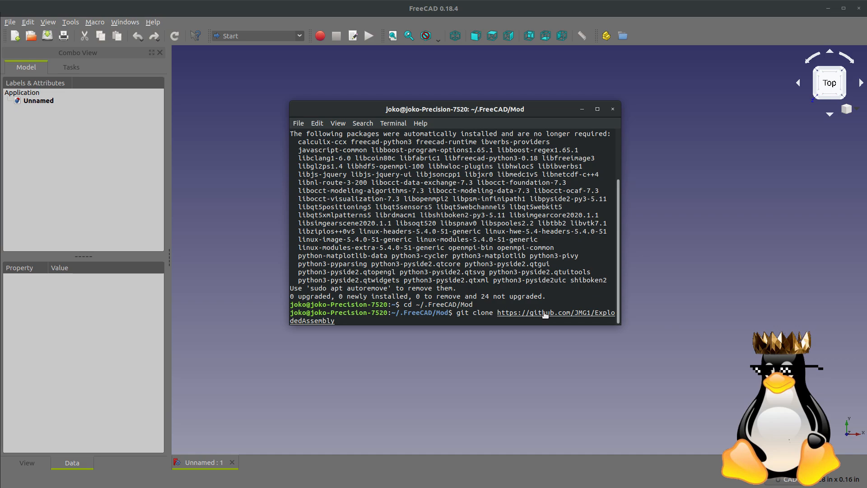
- Confirm Exploded Assembly is absent from FreeCAD's workbench list, then run the git clone
click(257, 35)
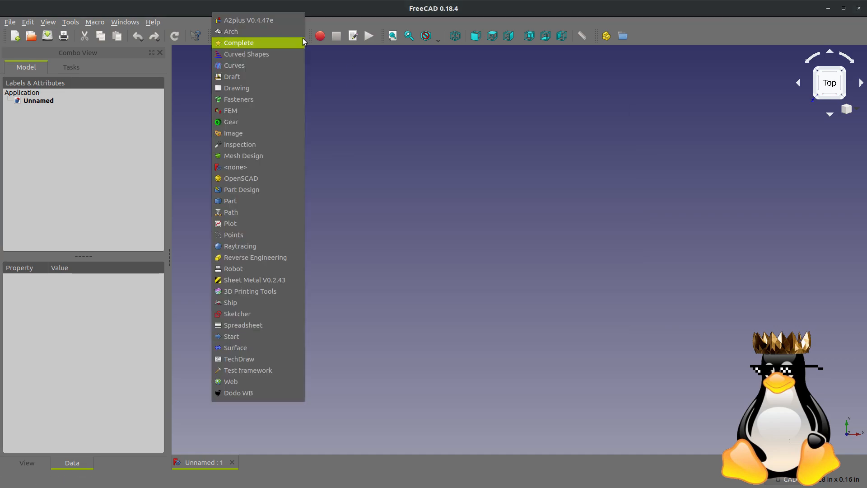
mouse_move(238, 99)
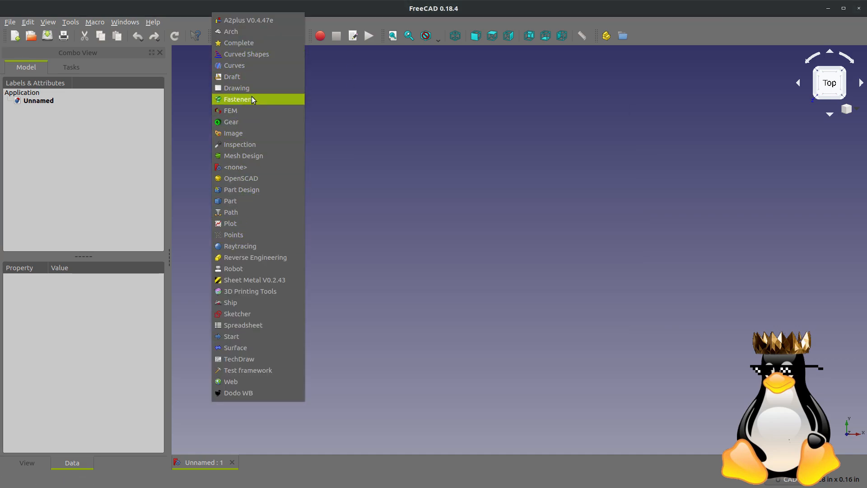
mouse_move(230, 110)
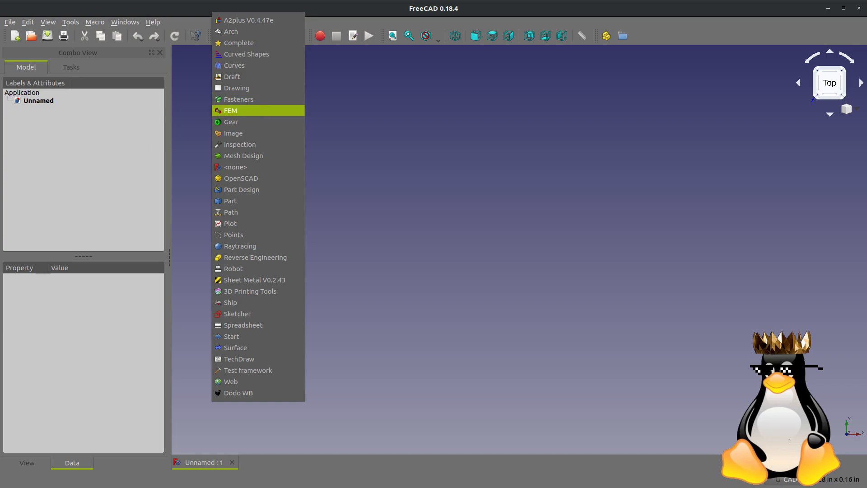
click(231, 336)
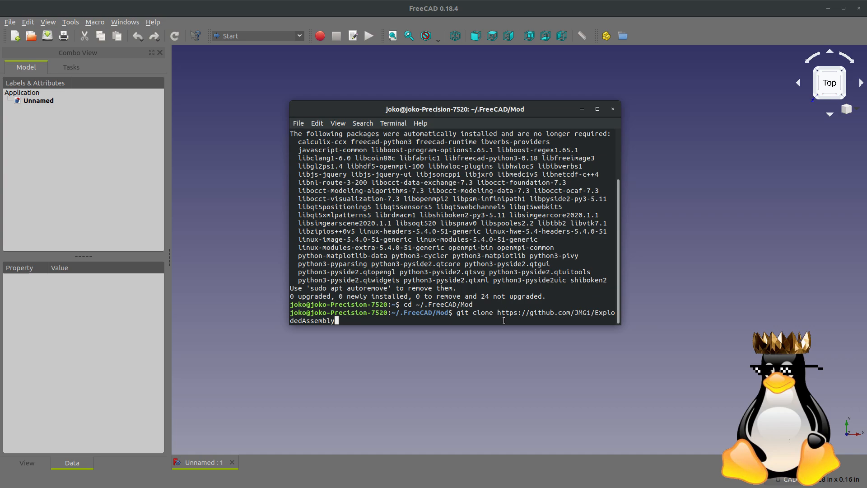
key(Return)
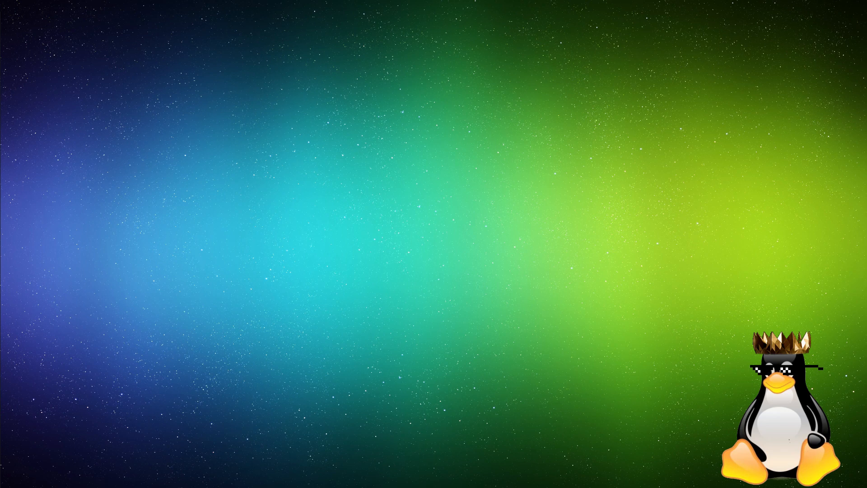
mouse_move(175, 191)
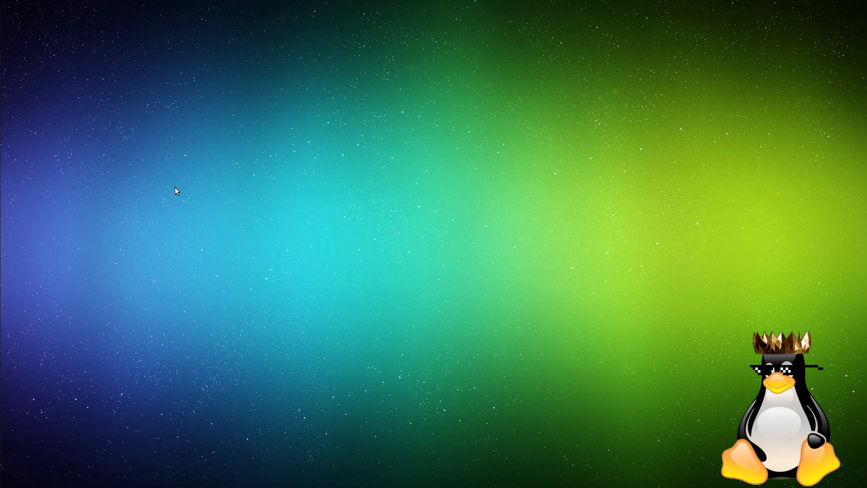
mouse_move(230, 190)
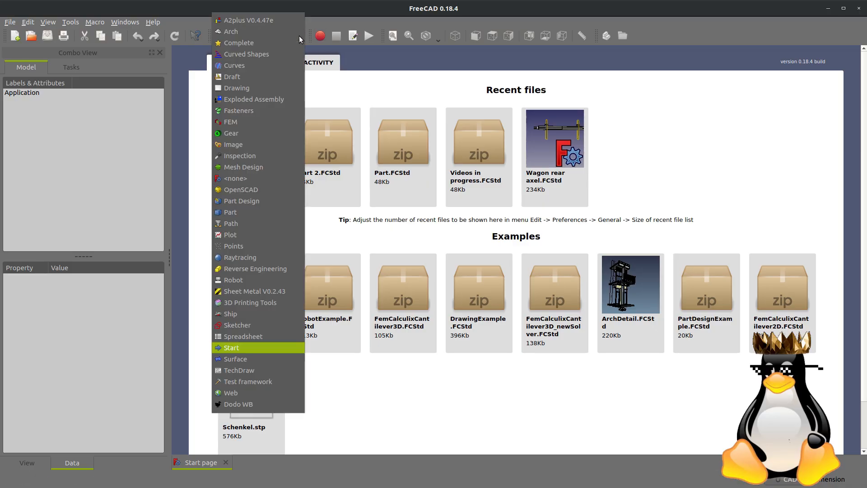
mouse_move(262, 110)
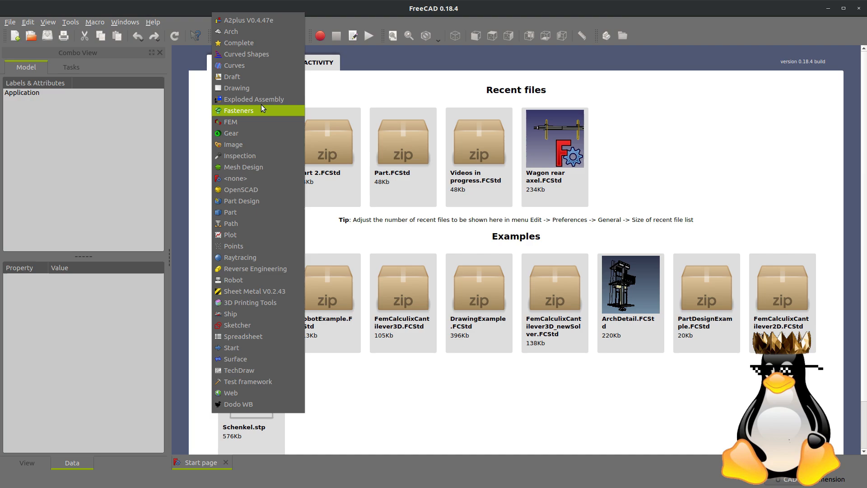
- Switch the restarted FreeCAD to the Exploded Assembly workbench
click(254, 99)
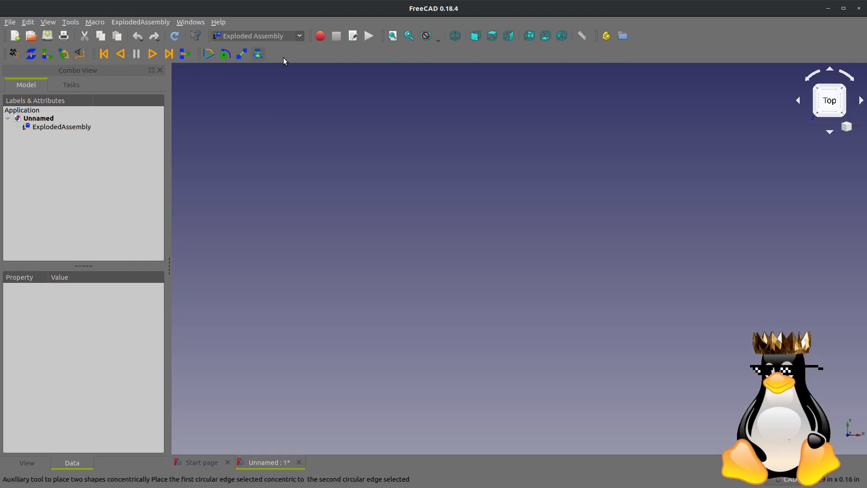
mouse_move(198, 164)
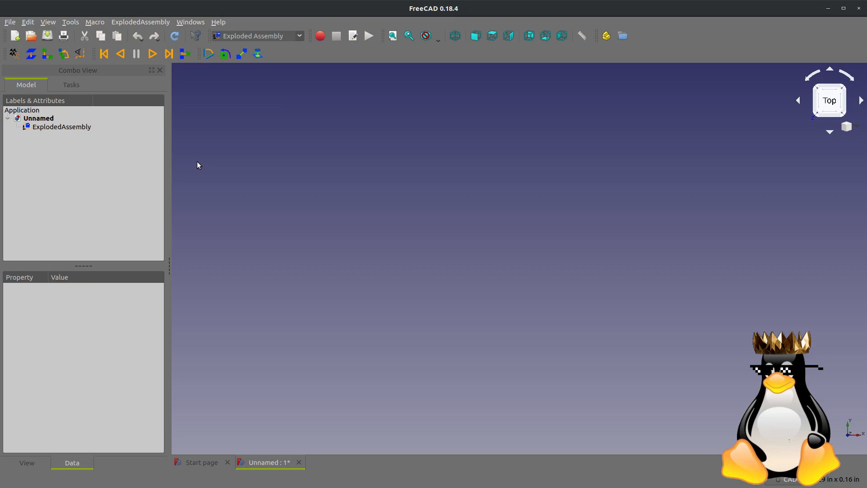
mouse_move(203, 168)
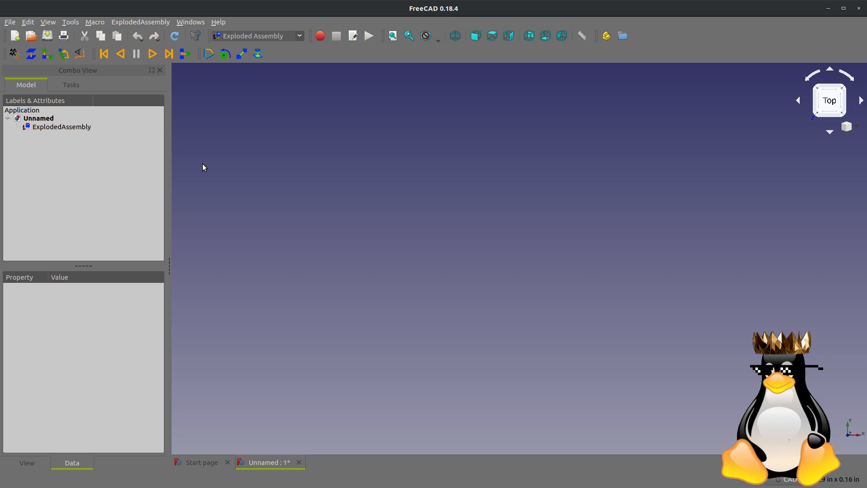
mouse_move(325, 229)
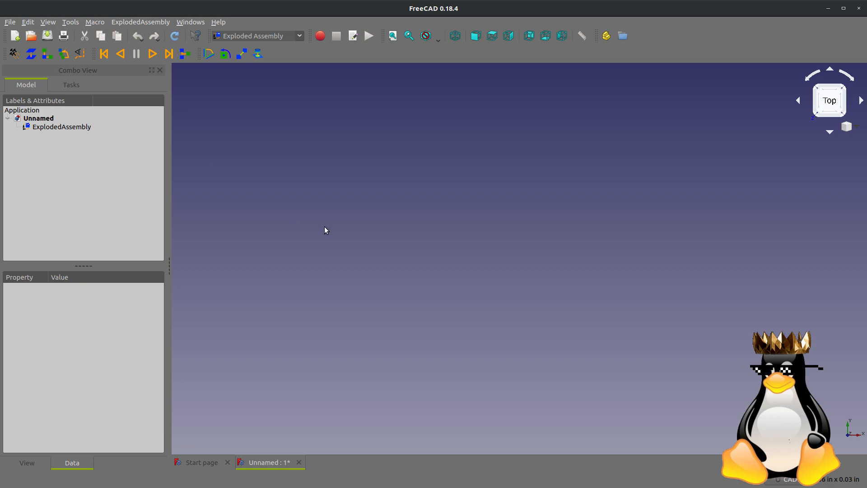